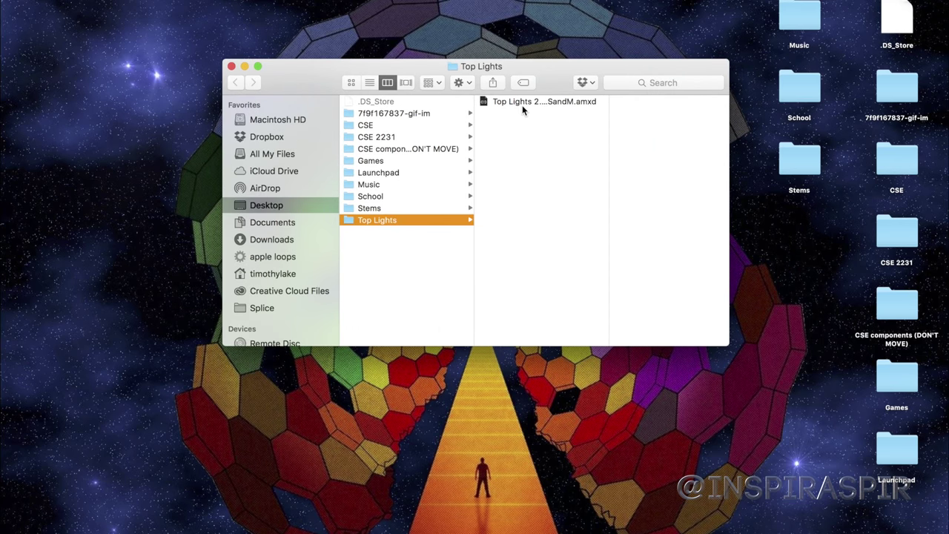
Preview Top Lights 2.5 BY SandM.amxd in the Desktop's Top Lights folder
left_click(543, 102)
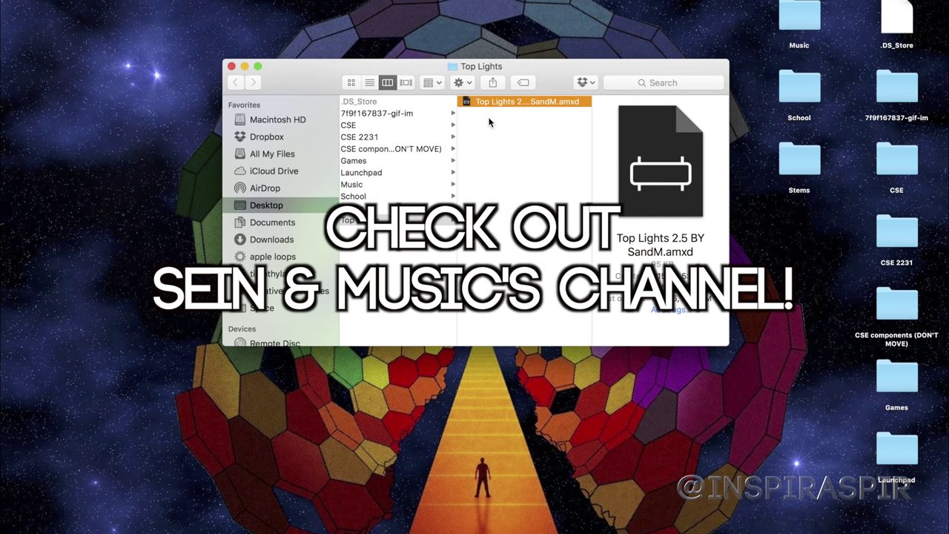
mouse_move(437, 132)
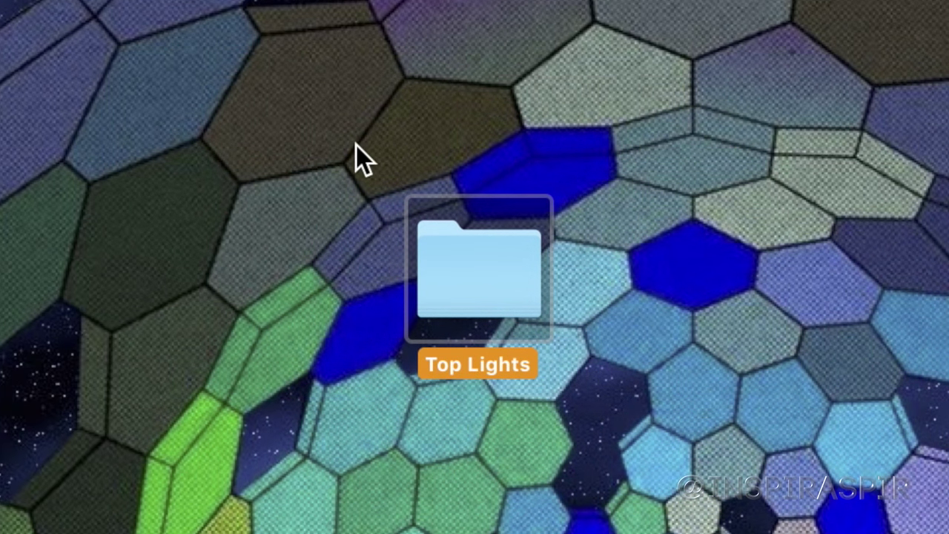
mouse_move(789, 485)
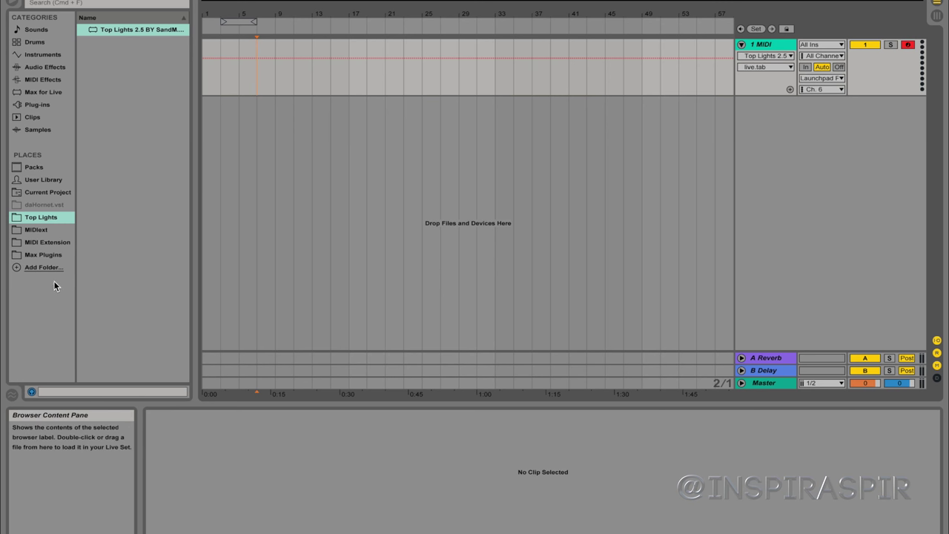
mouse_move(44, 267)
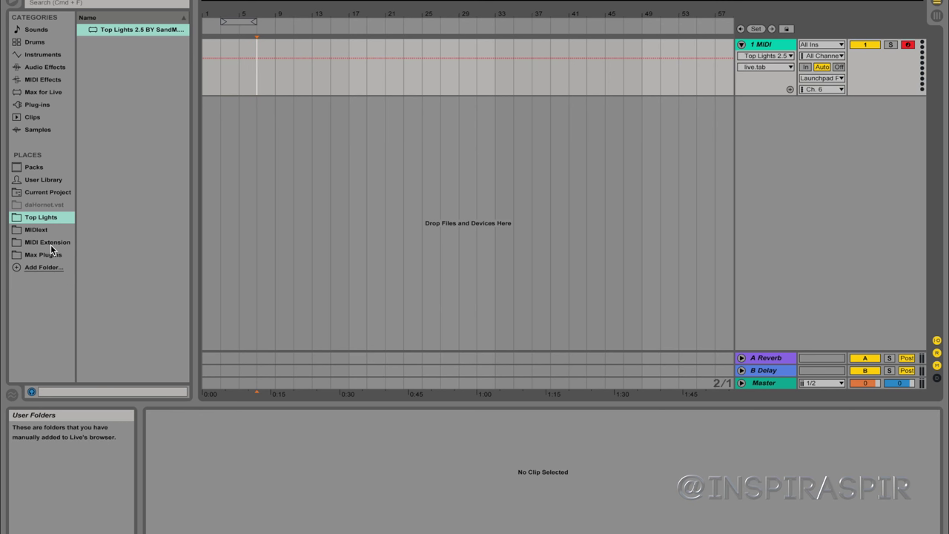
Browse MIDIext, then MIDI Extension, twice, to list Midi Extension.amxd
left_click(36, 229)
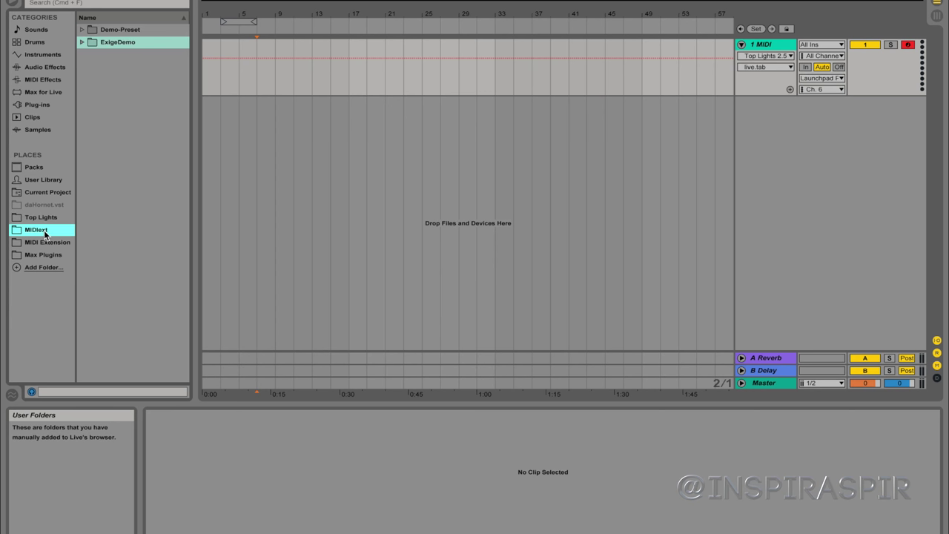
left_click(47, 242)
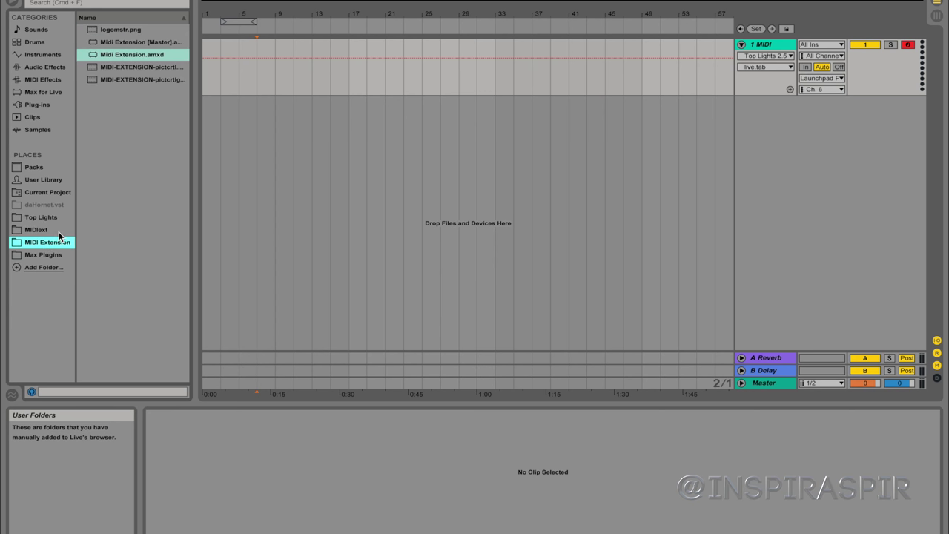
mouse_move(64, 239)
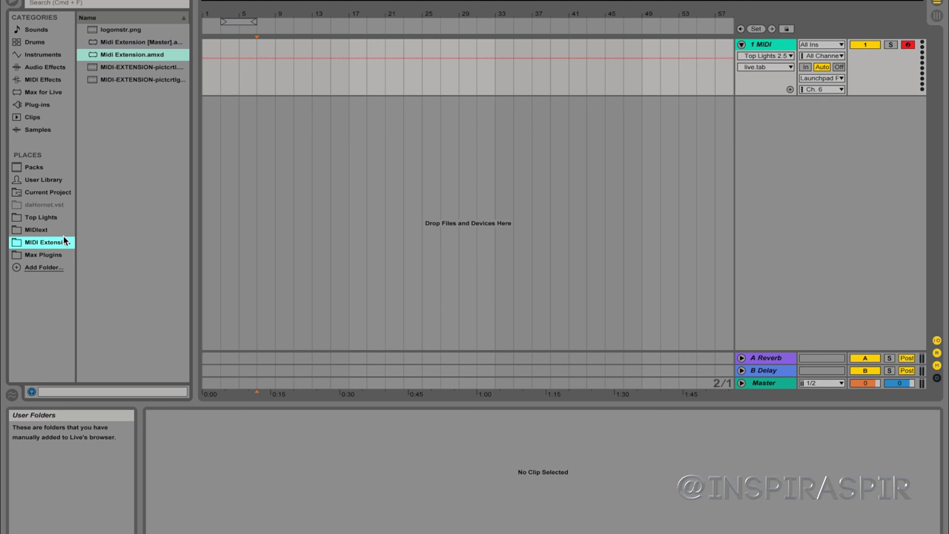
mouse_move(51, 242)
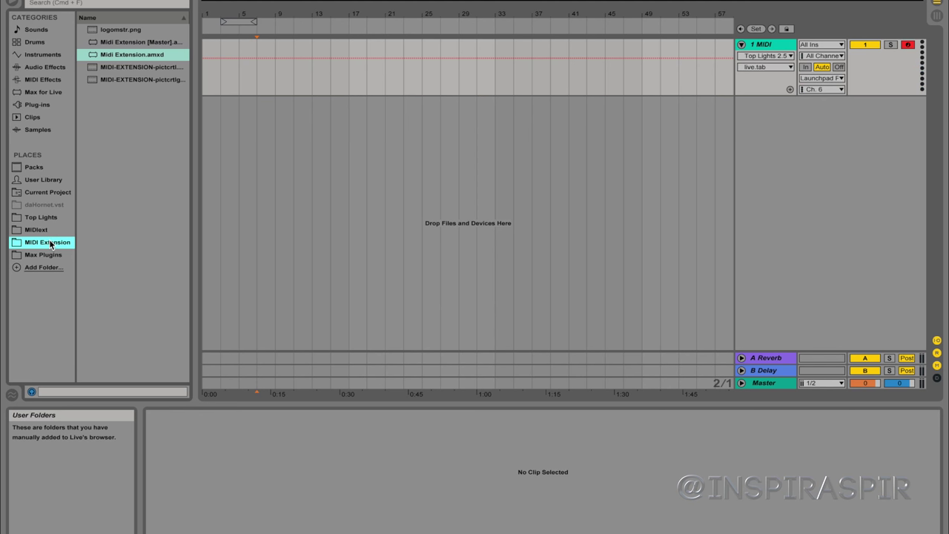
left_click(36, 229)
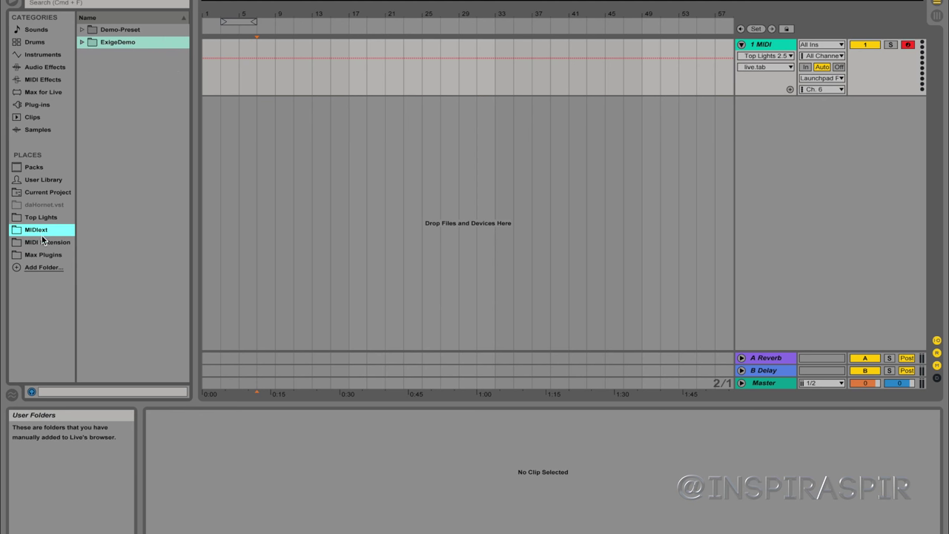
left_click(46, 241)
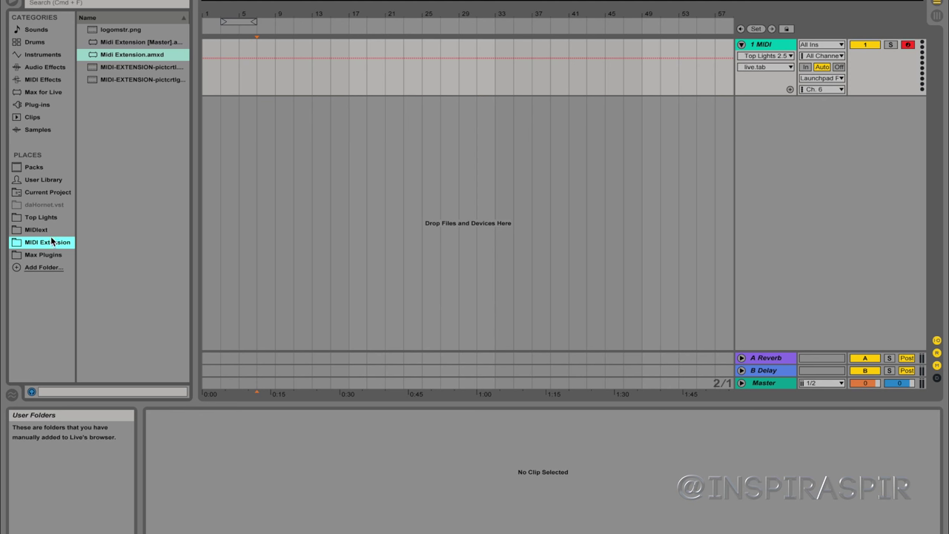
Add the Desktop's Top Lights folder to Places, listing Top Lights 2.5 BY SandM
left_click(37, 229)
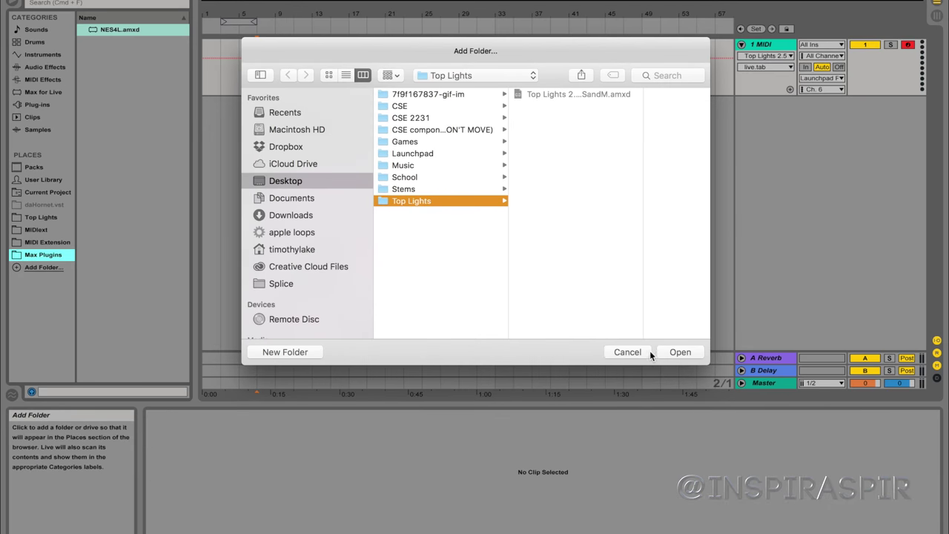
left_click(679, 351)
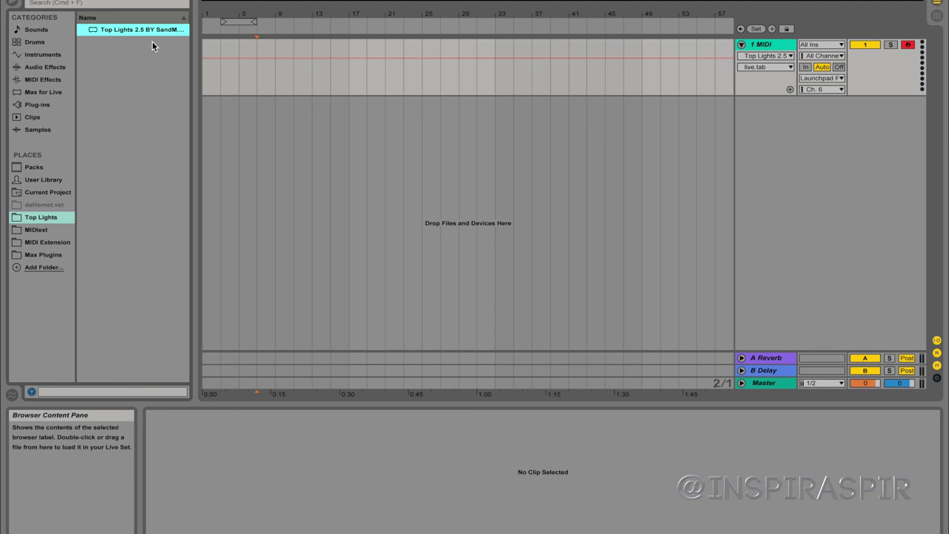
mouse_move(247, 49)
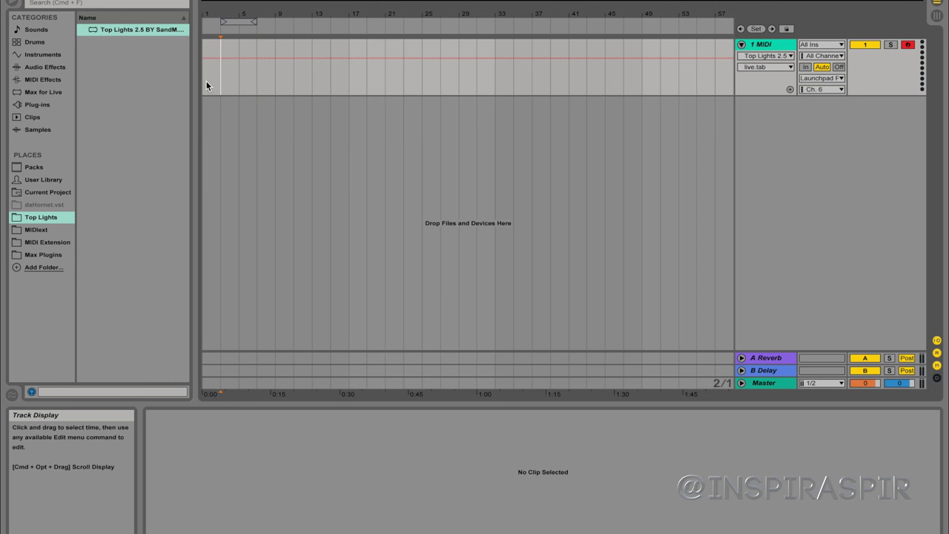
Select bars 1–5 on the MIDI track and insert an empty MIDI clip
left_click_drag(221, 67, 239, 85)
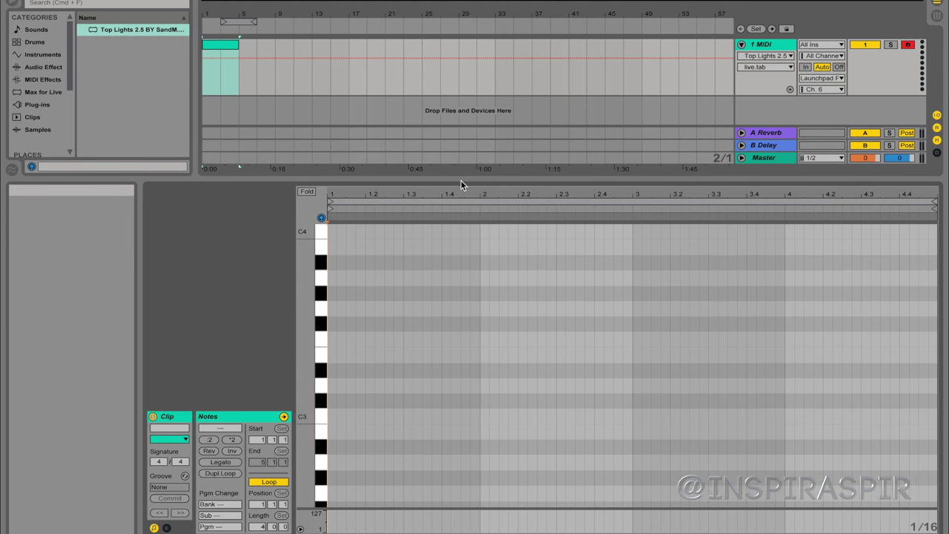
left_click(822, 77)
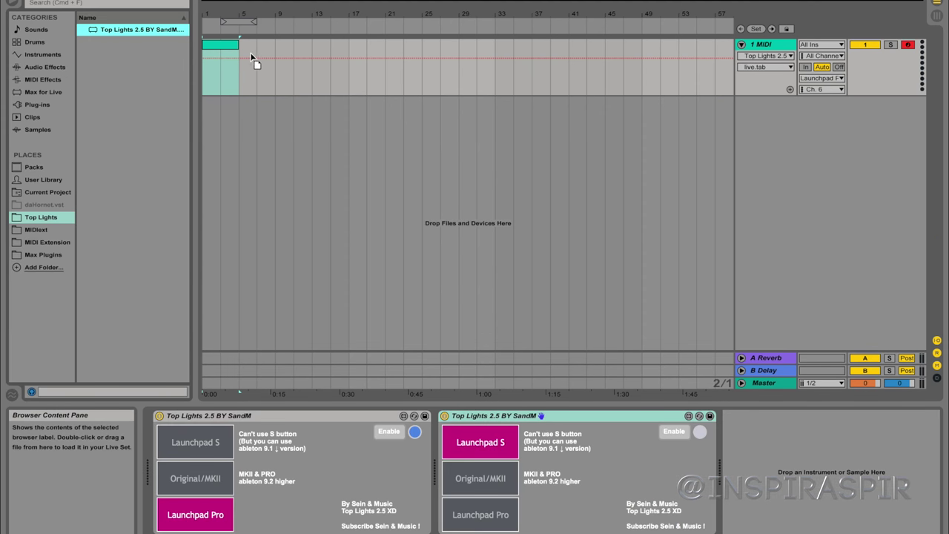
mouse_move(672, 88)
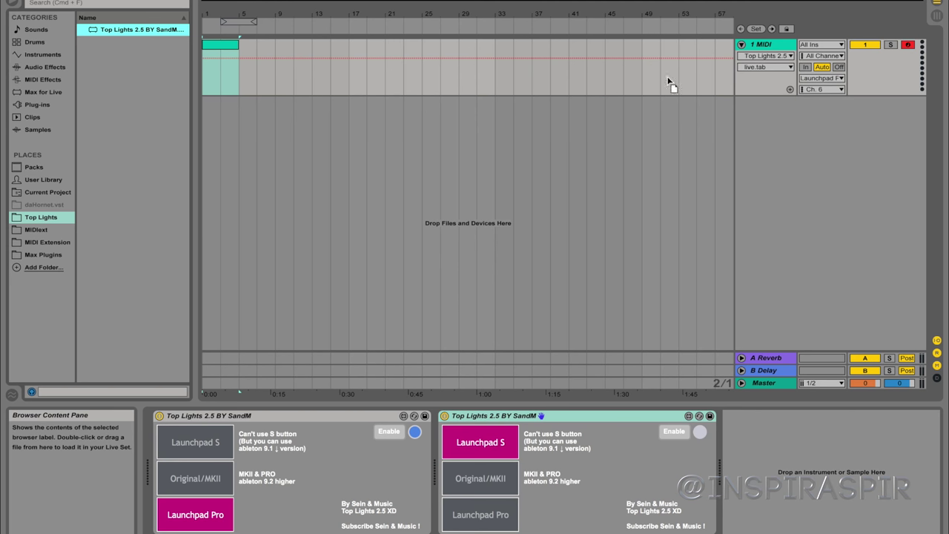
mouse_move(294, 81)
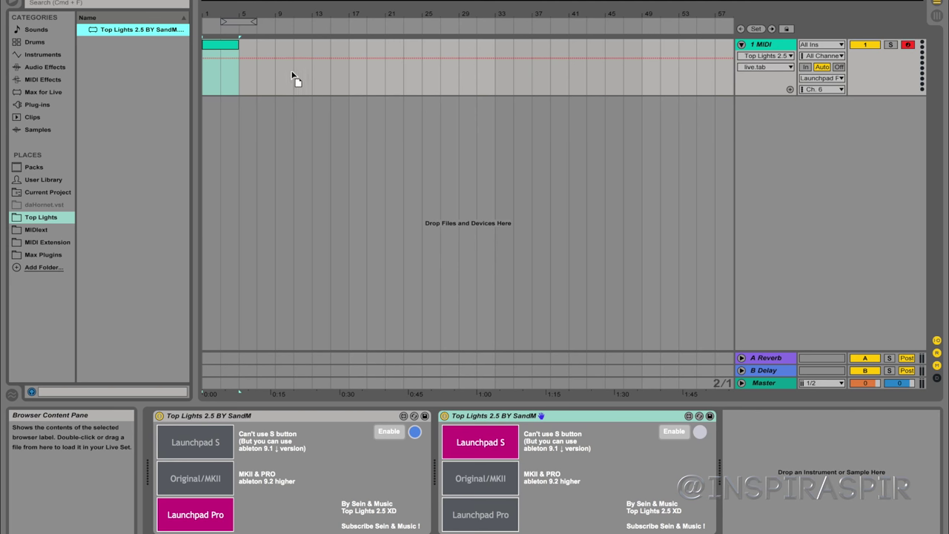
mouse_move(306, 69)
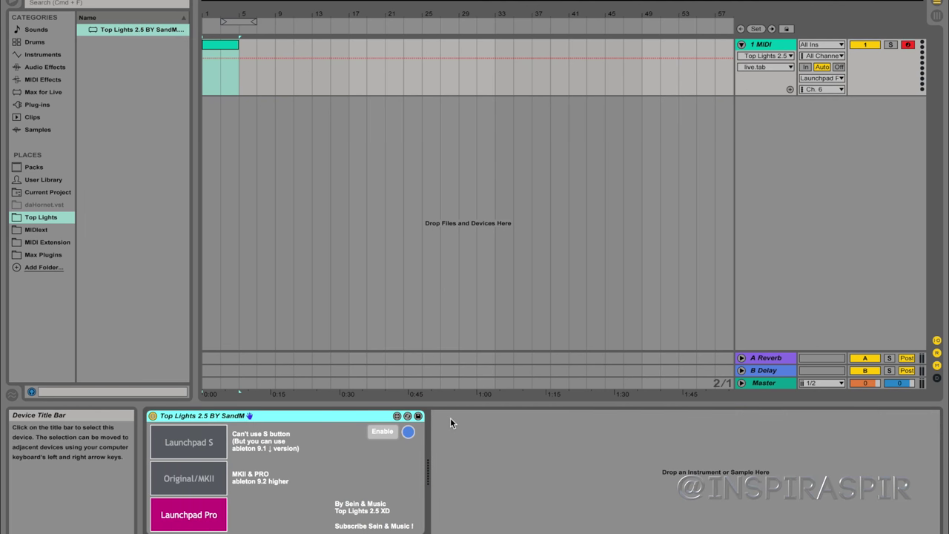
mouse_move(354, 438)
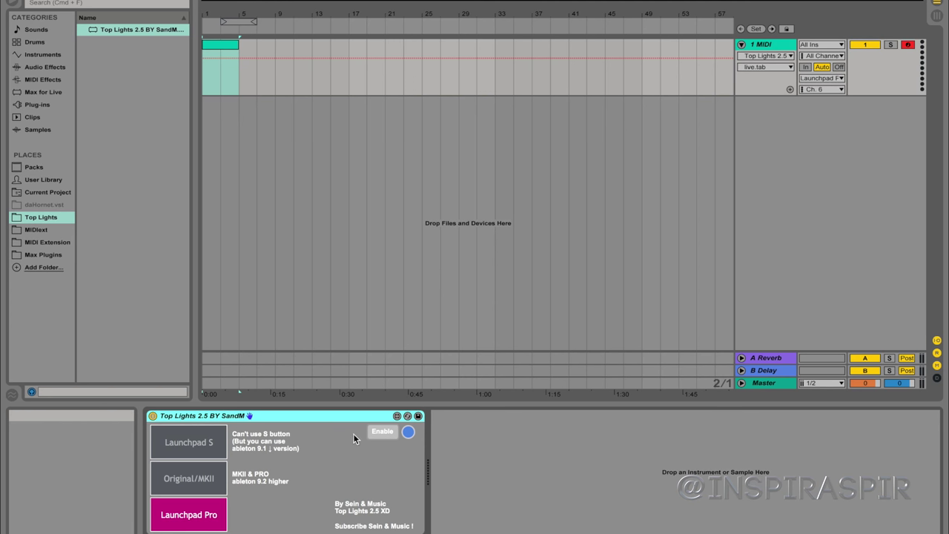
mouse_move(148, 112)
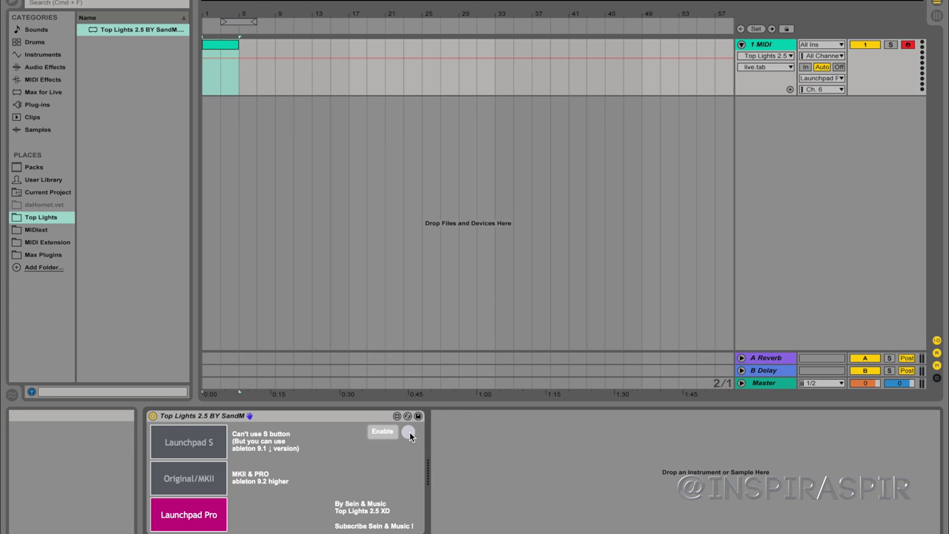
Enable Top Lights 2.5, try Original/MKII, then return to Launchpad Pro
left_click(409, 431)
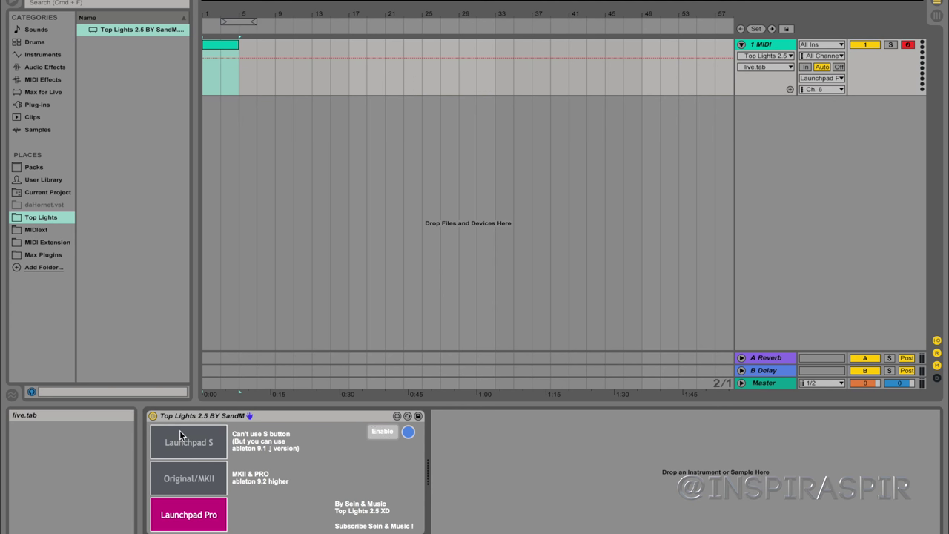
mouse_move(211, 470)
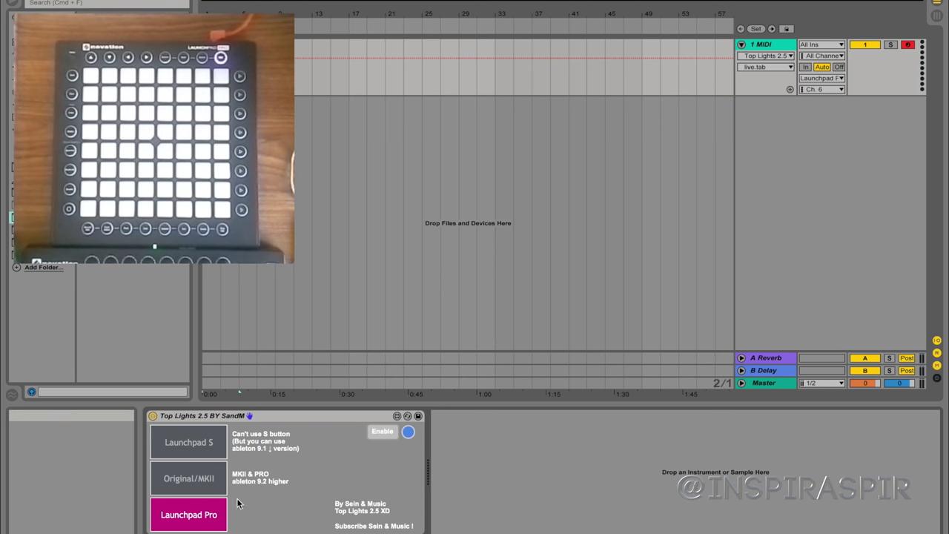
left_click(188, 478)
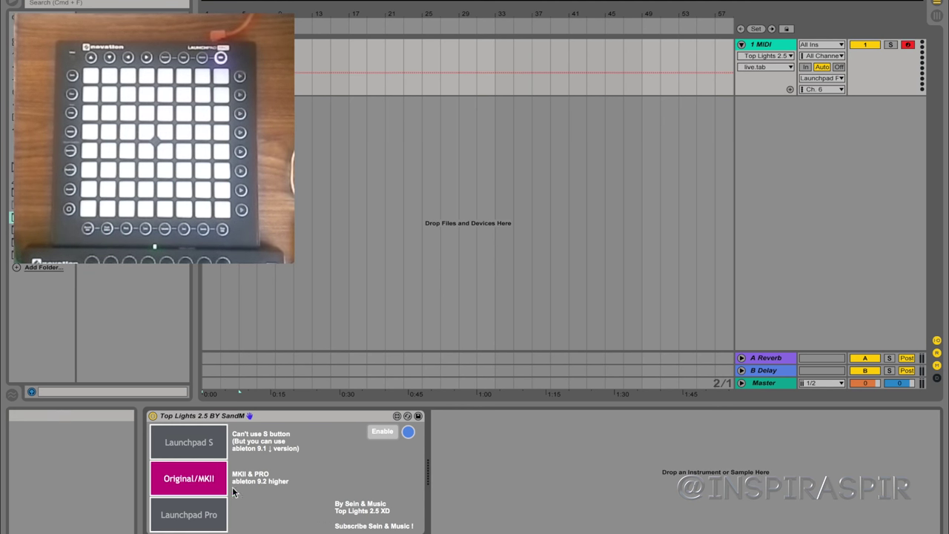
left_click(188, 515)
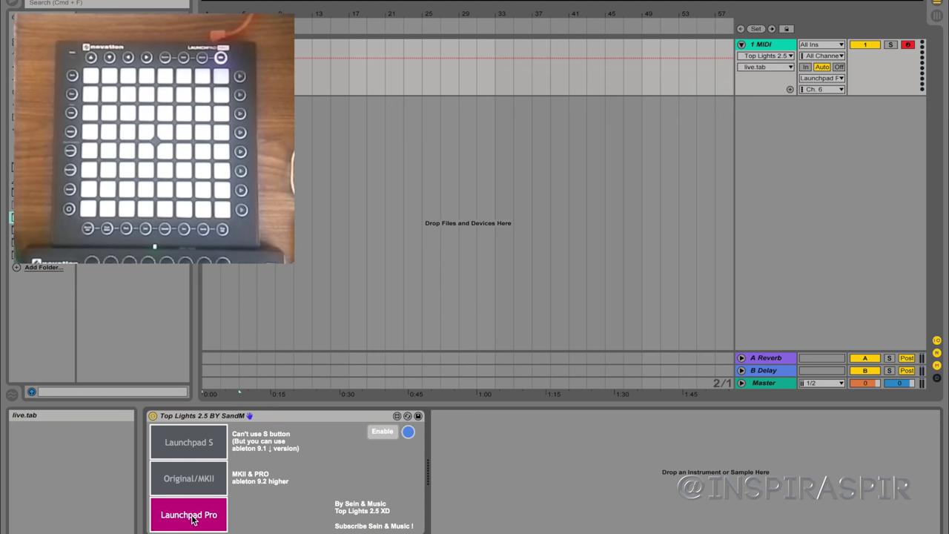